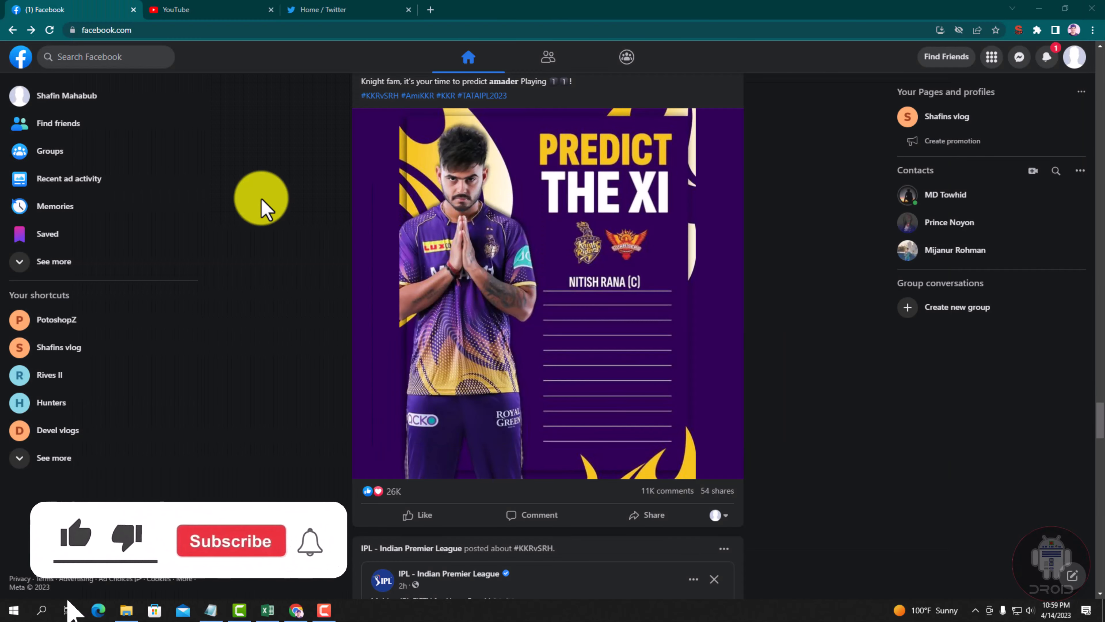
mouse_move(260, 557)
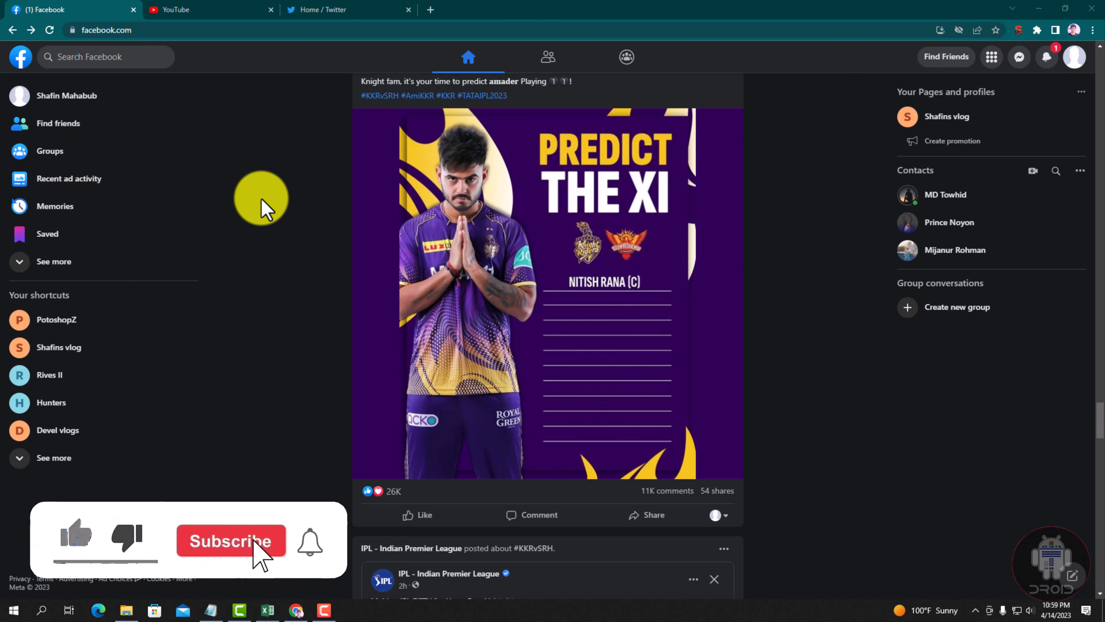
Step: Go to your own Facebook profile via the account menu and copy its address from the address bar
left_click(231, 541)
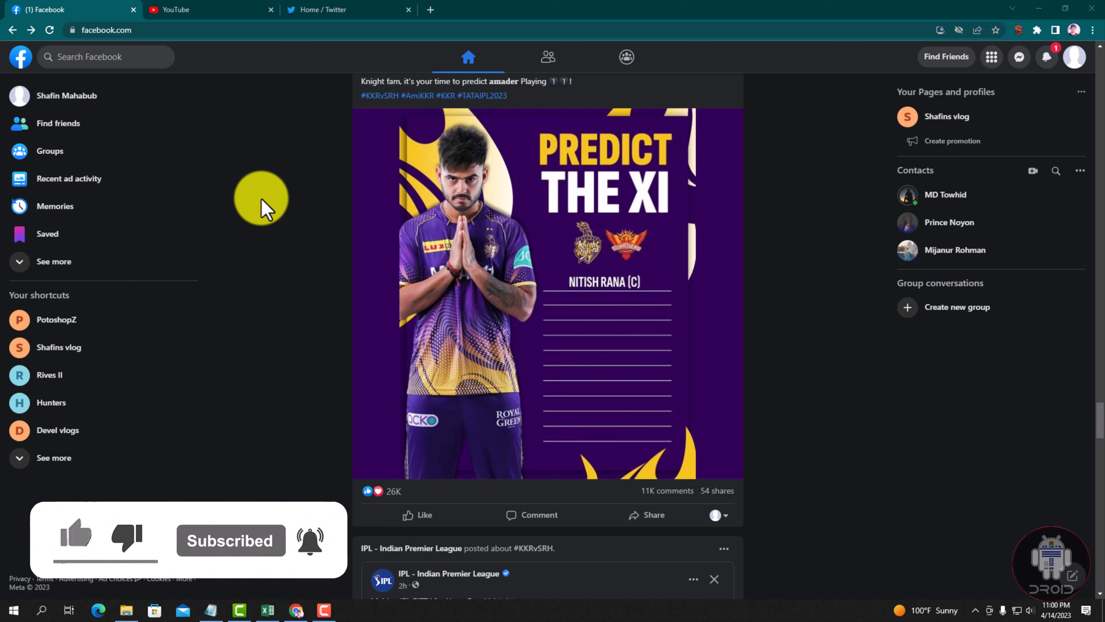
mouse_move(784, 285)
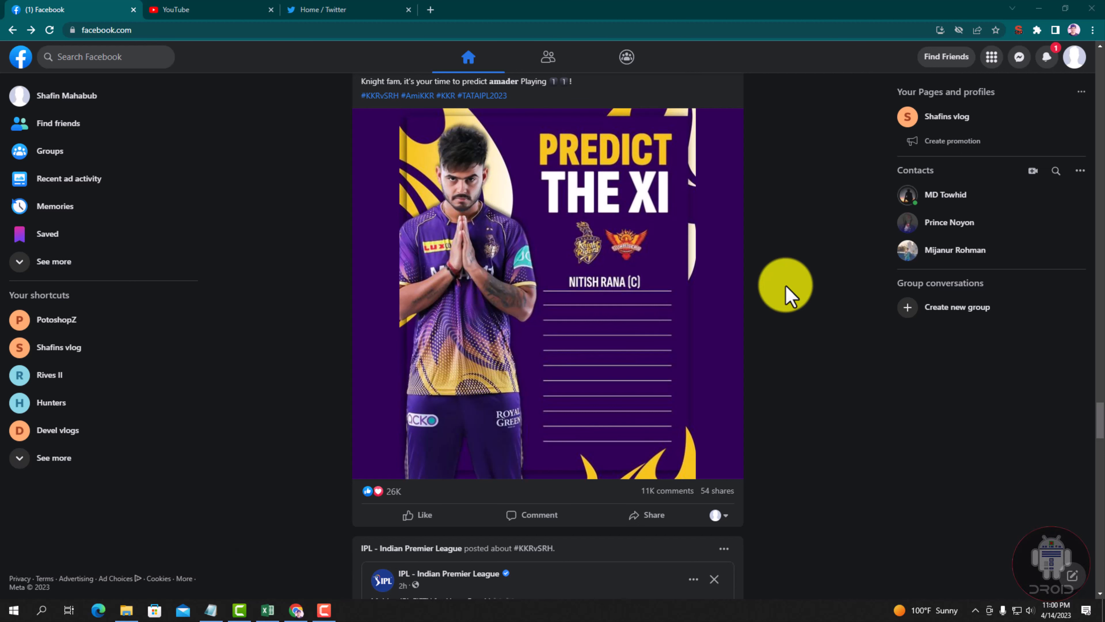
left_click(1074, 57)
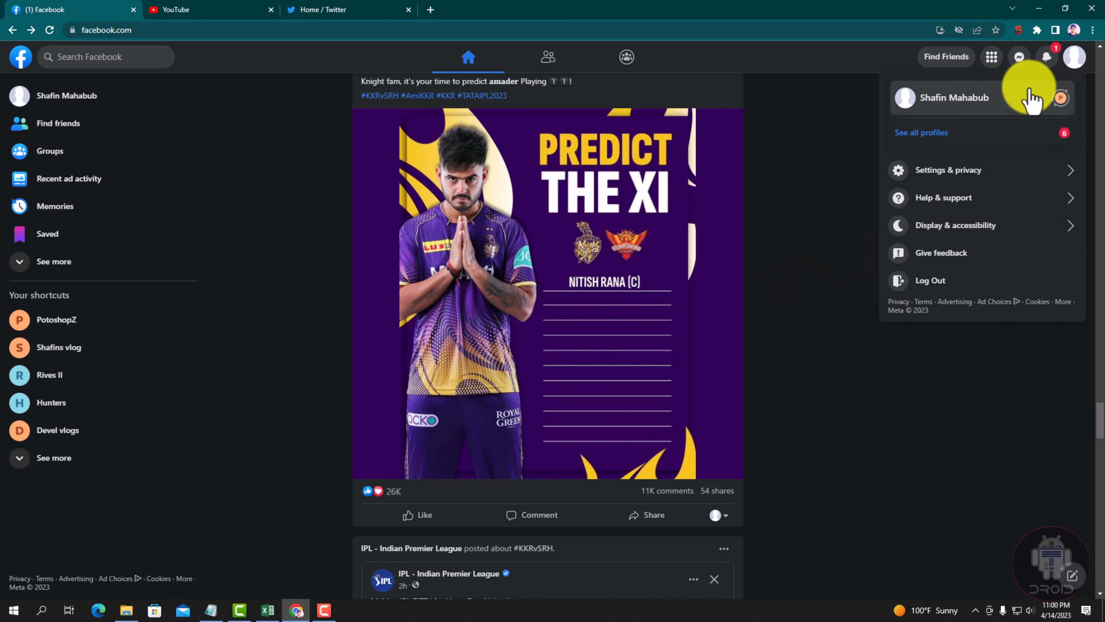
left_click(954, 97)
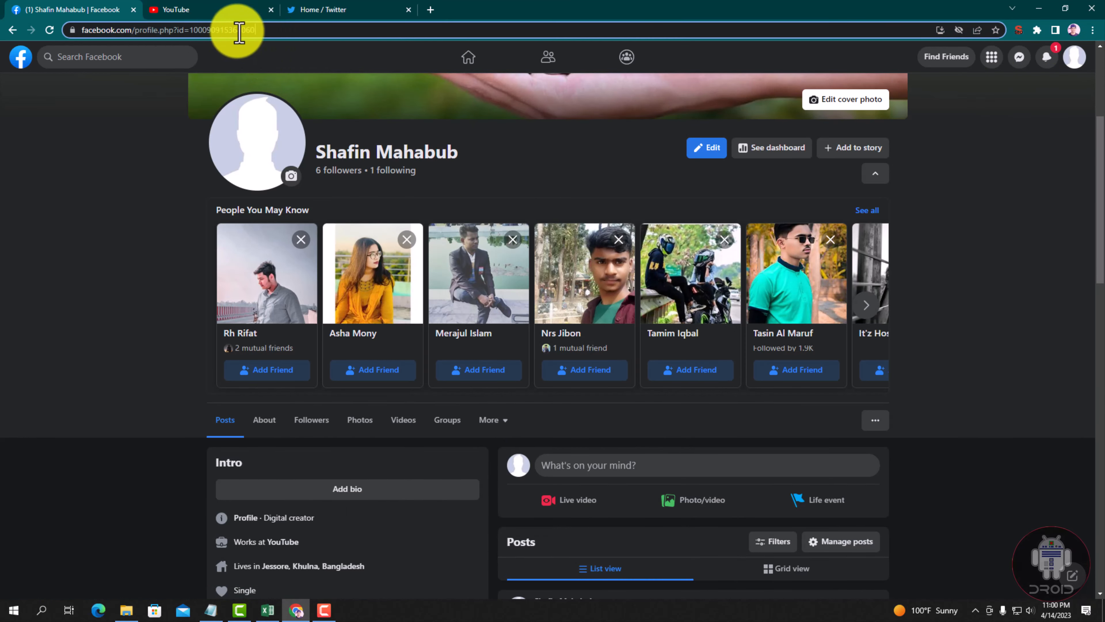
right_click(236, 31)
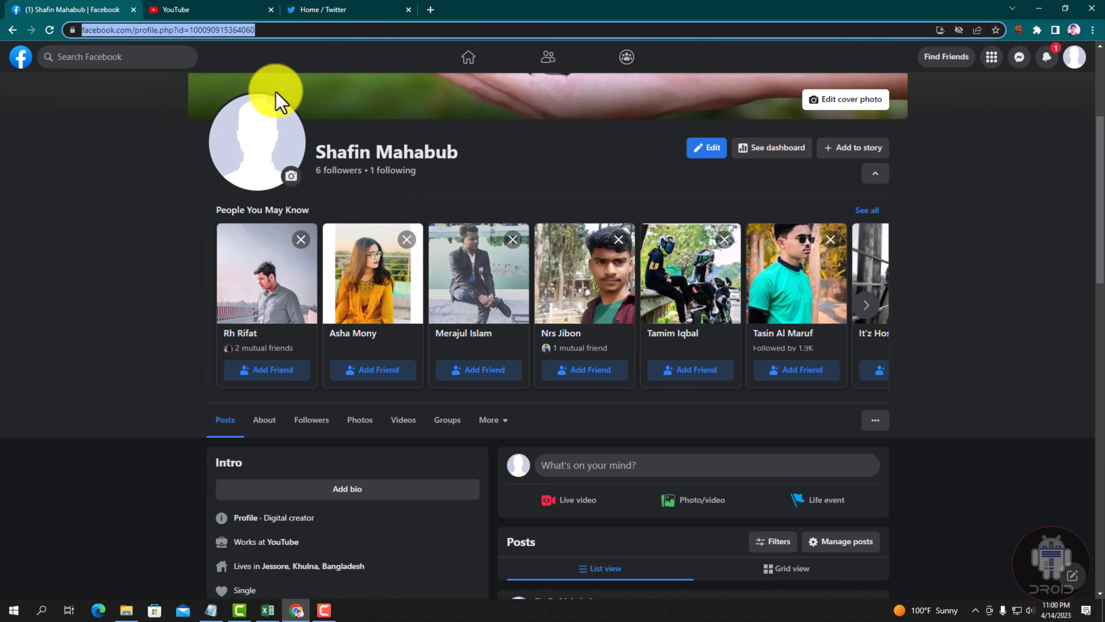
left_click(346, 9)
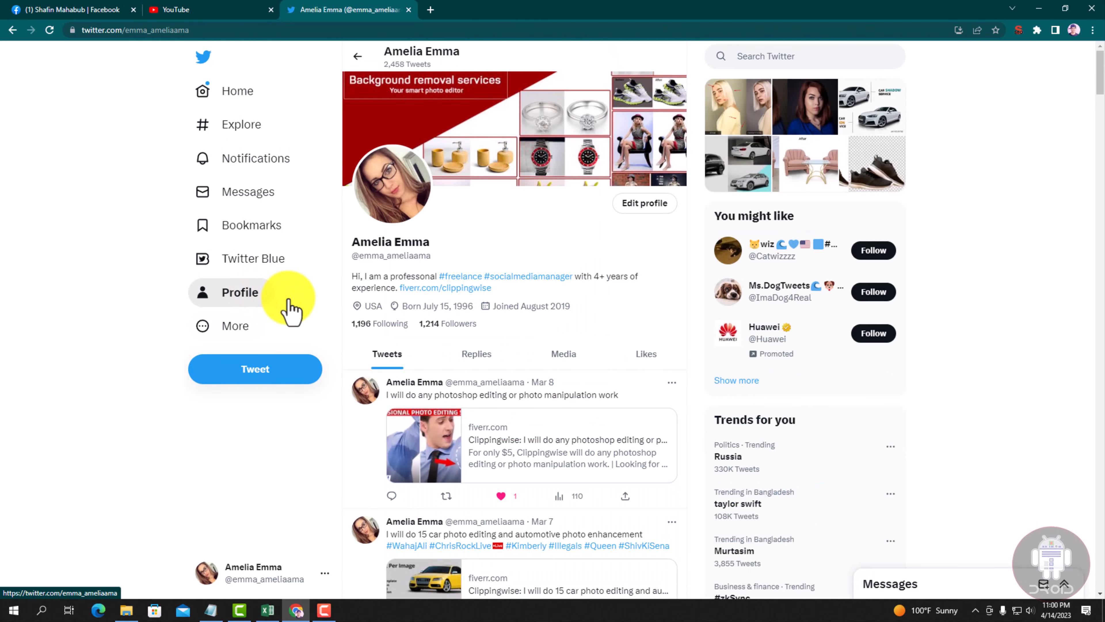
mouse_move(656, 215)
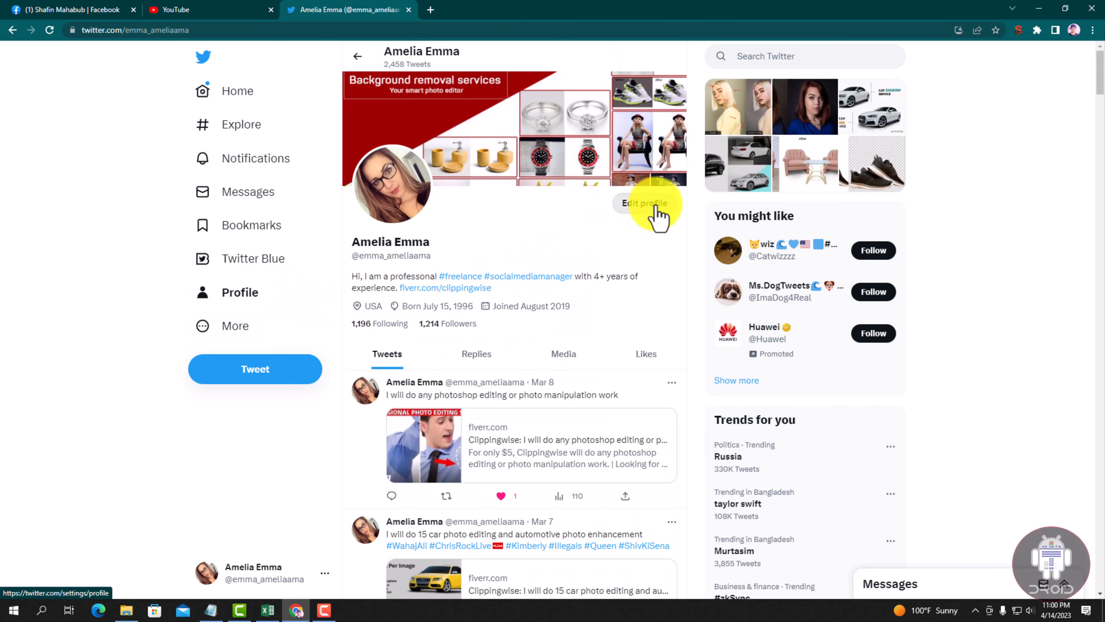
Step: Edit the Twitter profile, paste the Facebook profile URL into the Website field, and save
left_click(646, 203)
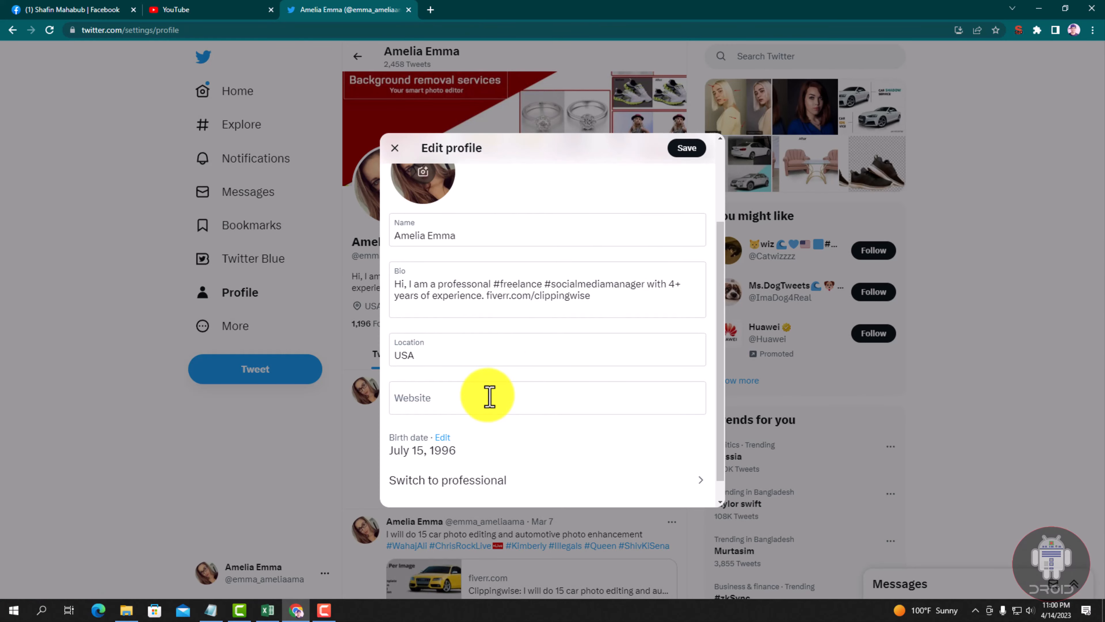
left_click(547, 396)
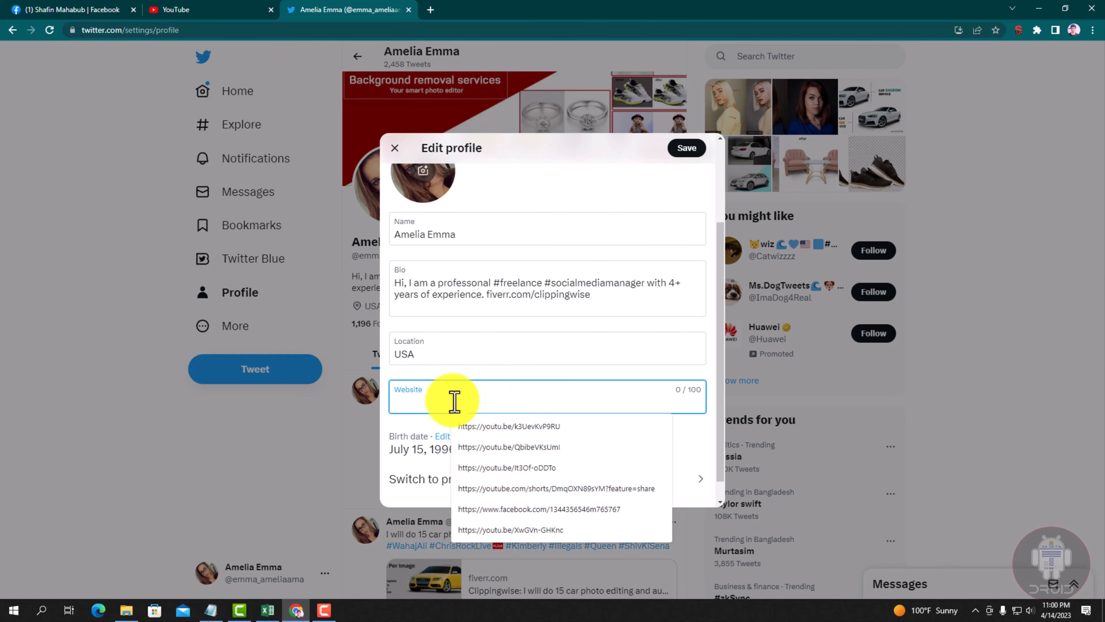
left_click(538, 509)
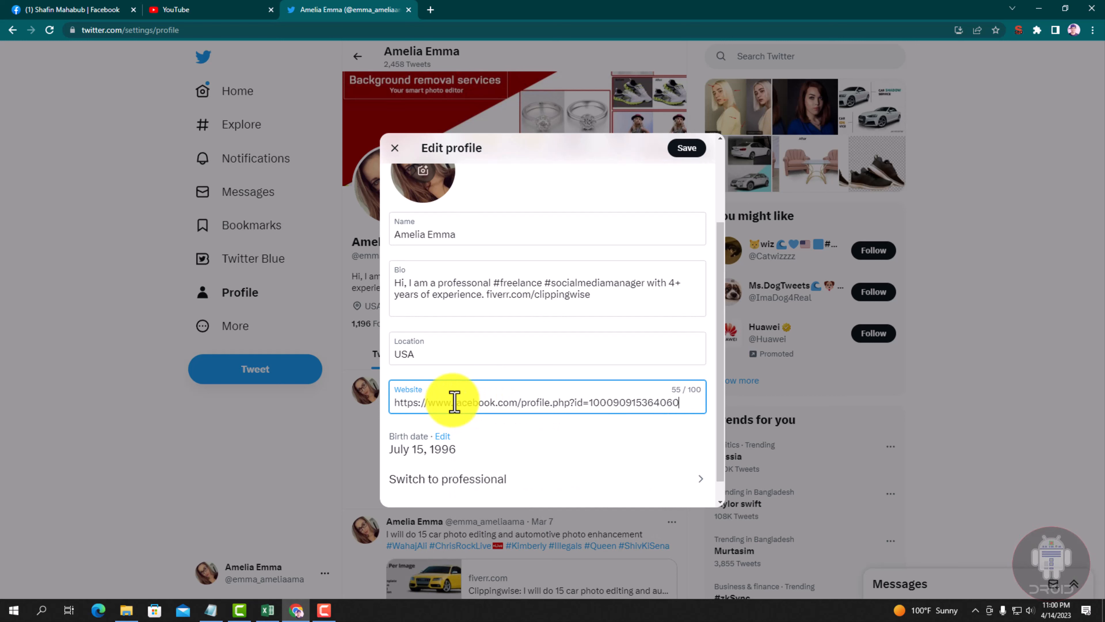
mouse_move(616, 289)
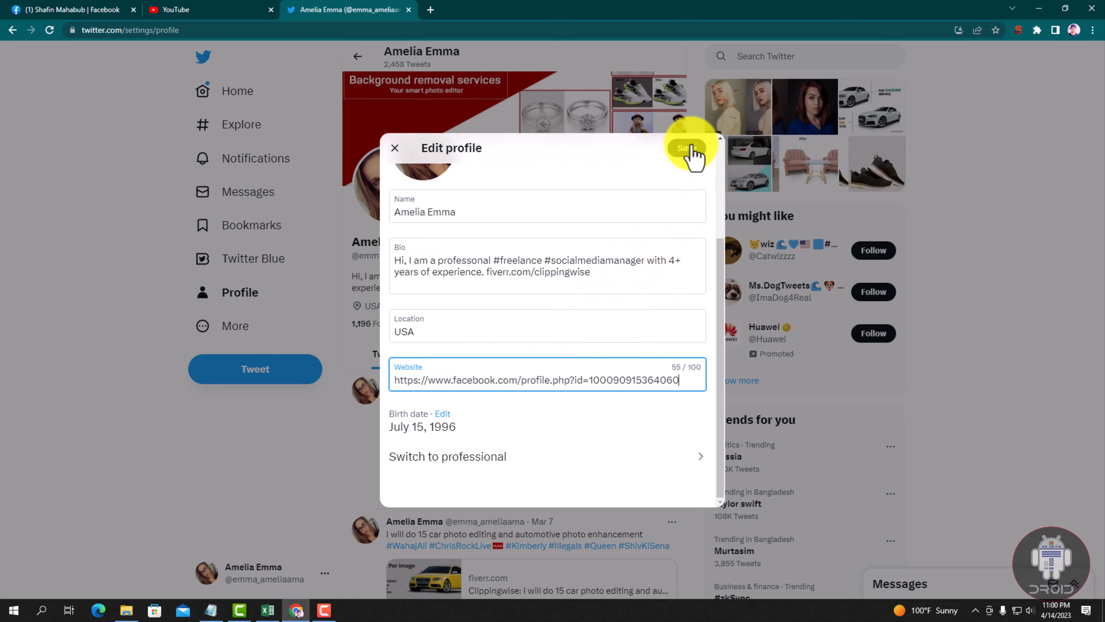
left_click(686, 148)
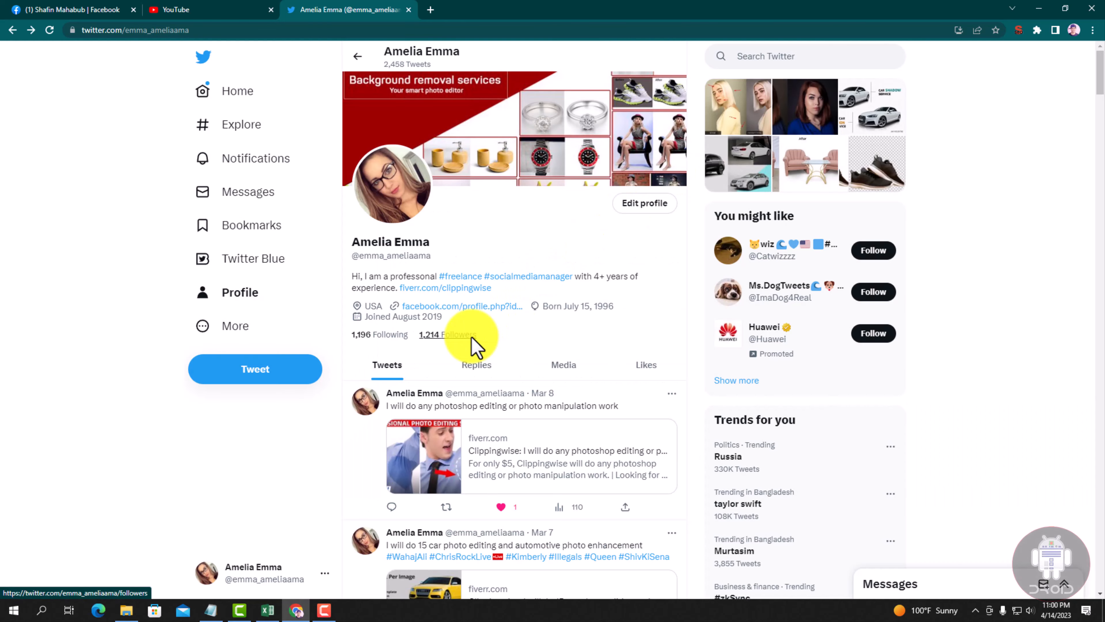
mouse_move(493, 310)
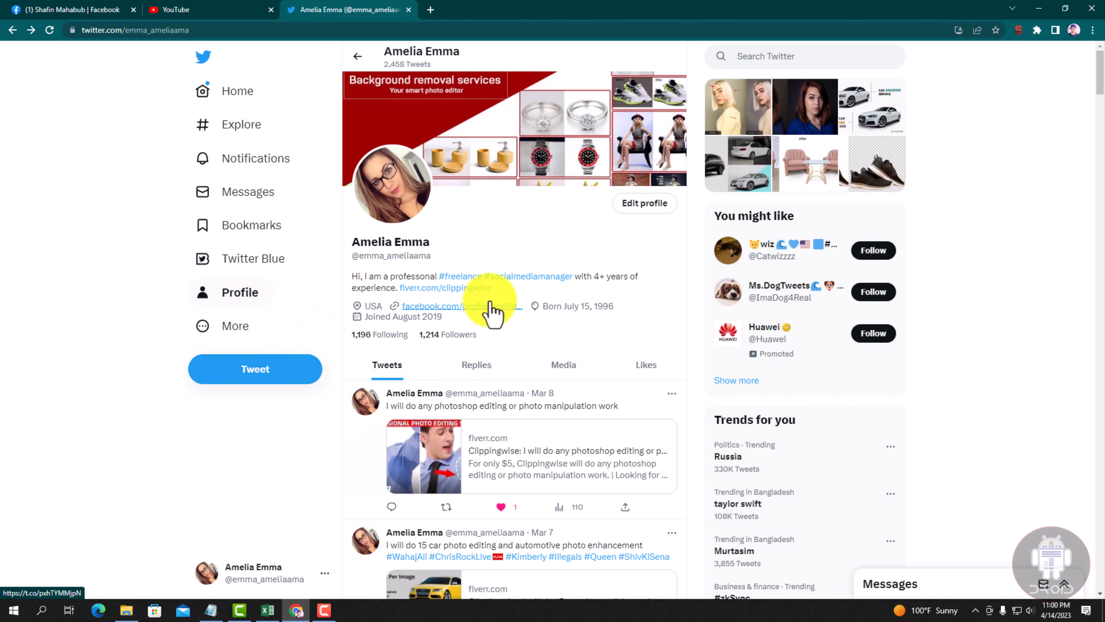
scroll("down", 3)
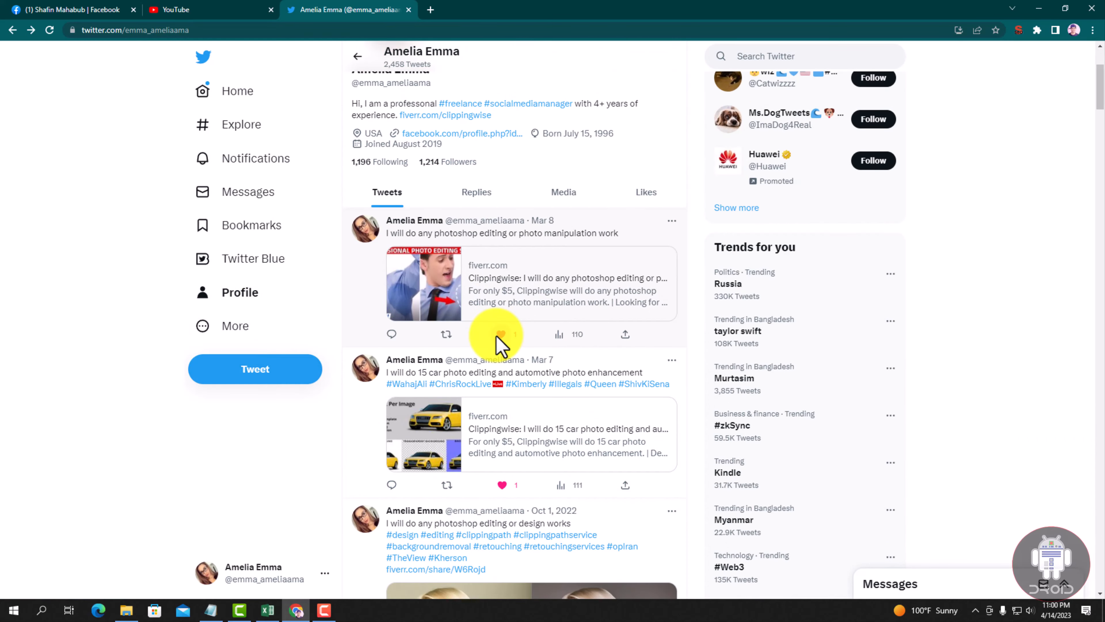